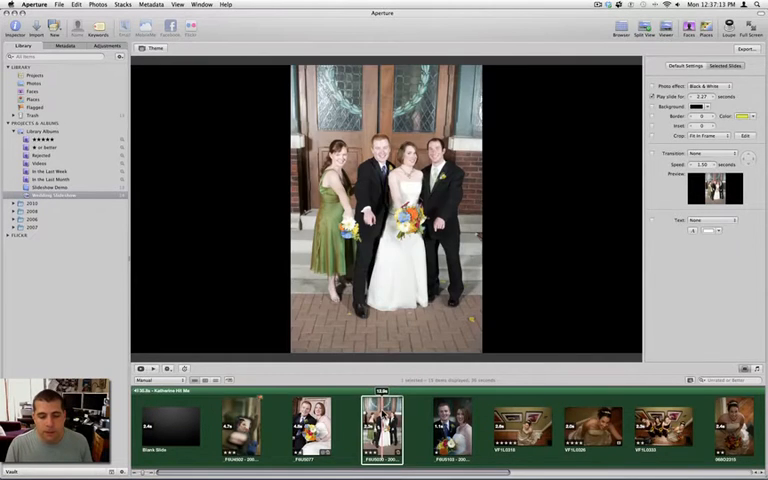
- Give the bride and groom portrait slide its own transition style from the Transition menu
left_click(384, 428)
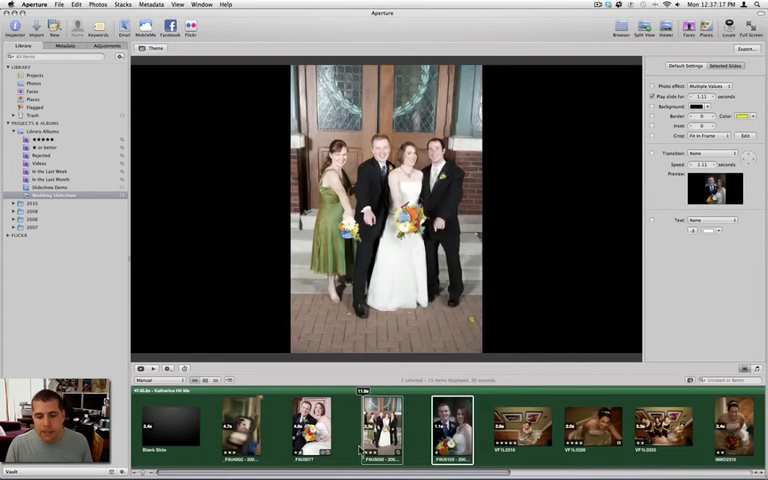
left_click(452, 428)
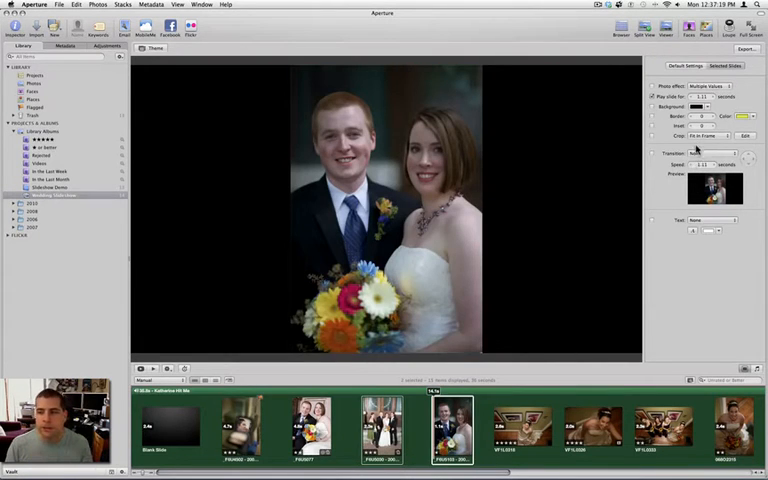
left_click(712, 152)
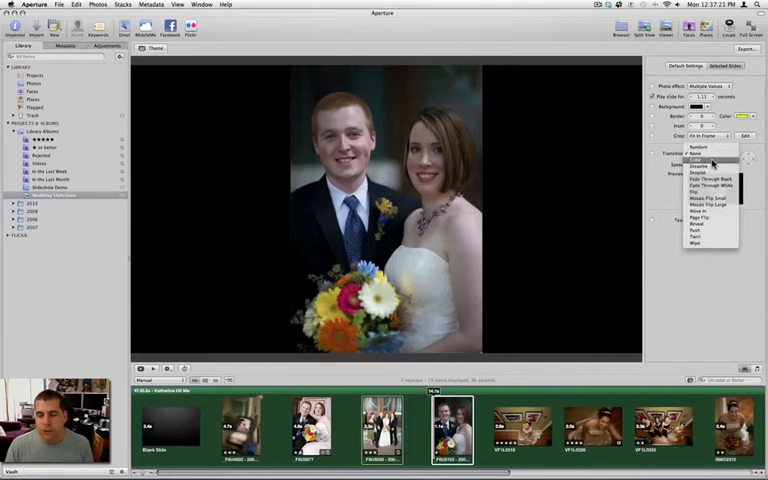
left_click(700, 172)
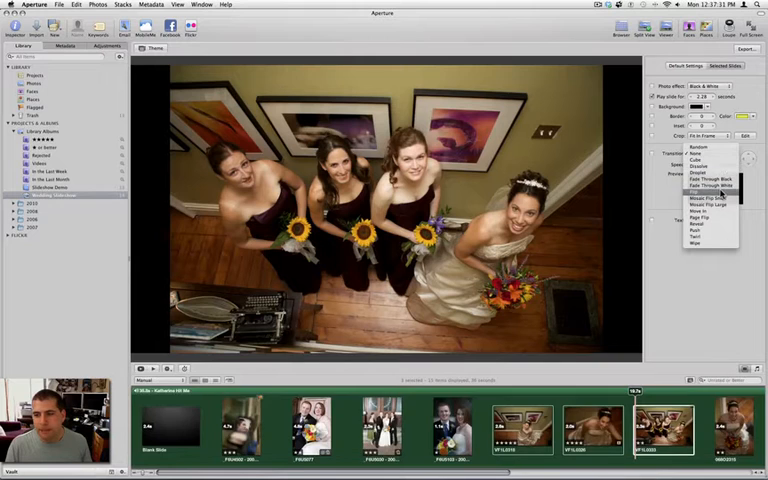
left_click(718, 184)
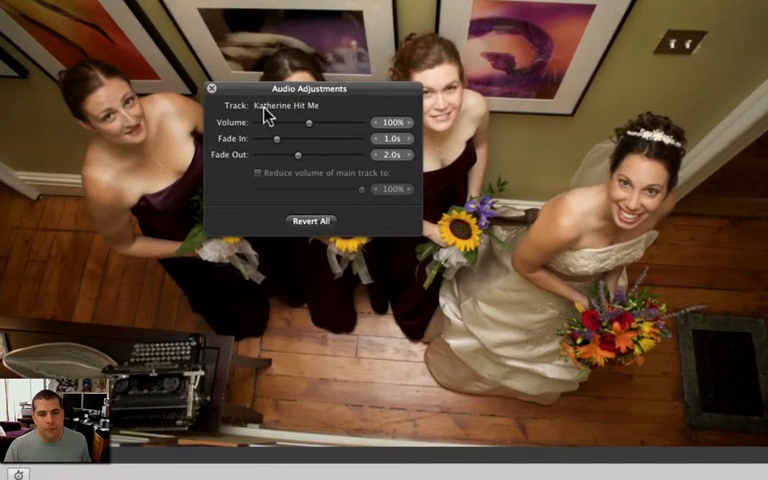
mouse_move(316, 136)
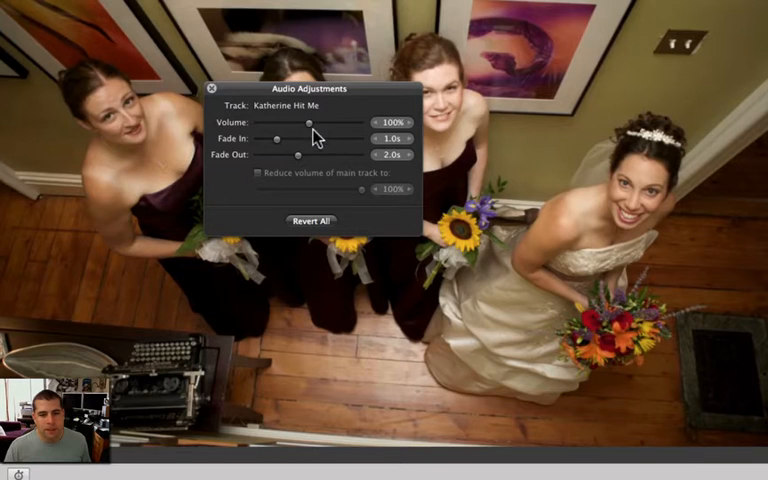
mouse_move(290, 150)
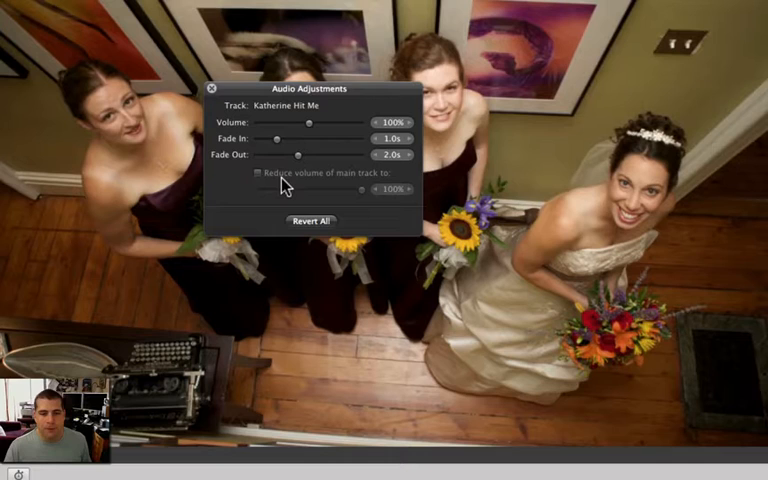
mouse_move(376, 184)
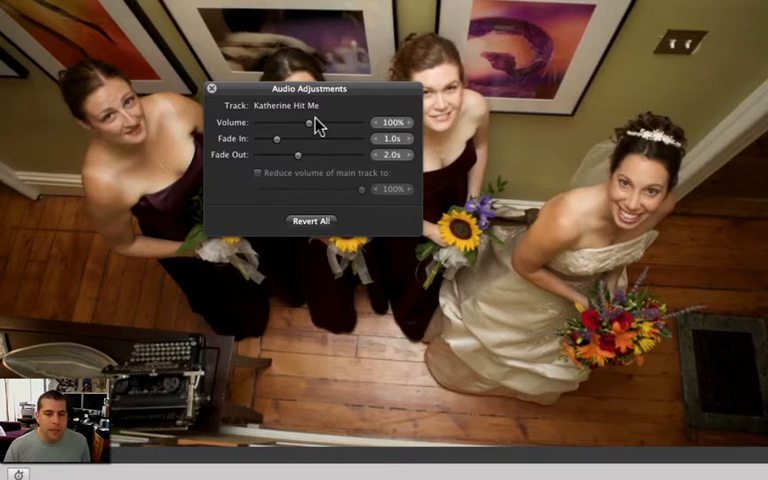
- Raise the background song's volume above its default and fine-tune the level
left_click_drag(308, 120, 332, 120)
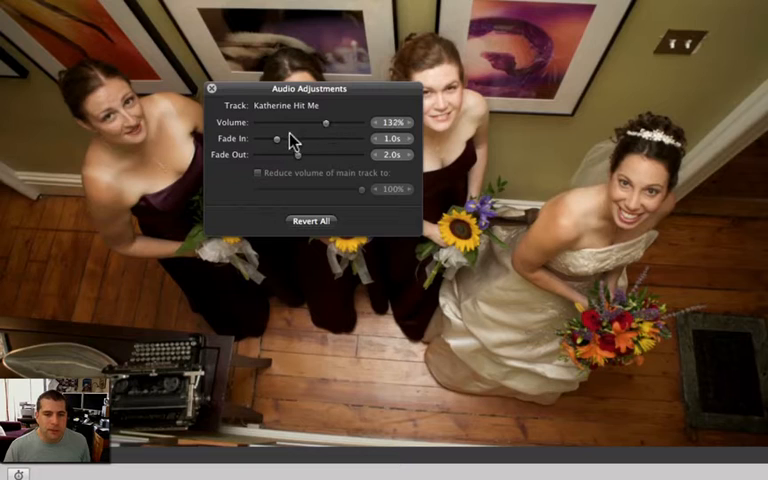
left_click_drag(284, 136, 272, 136)
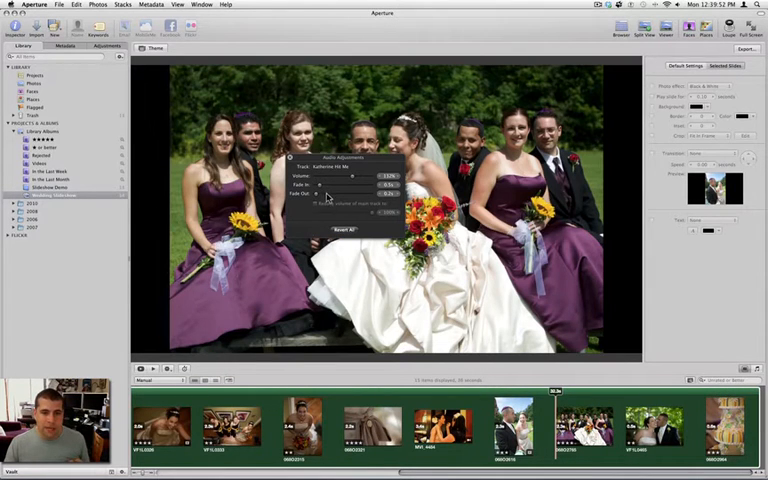
mouse_move(592, 342)
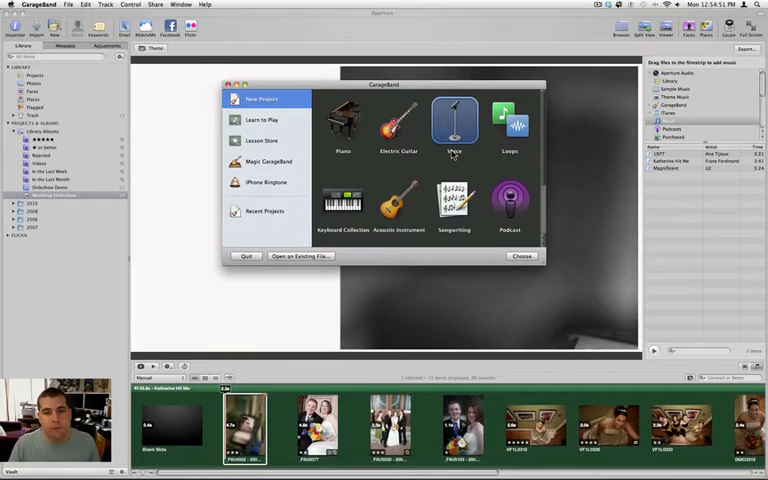
- Start a new Voice project named My Wedding Track
left_click(520, 256)
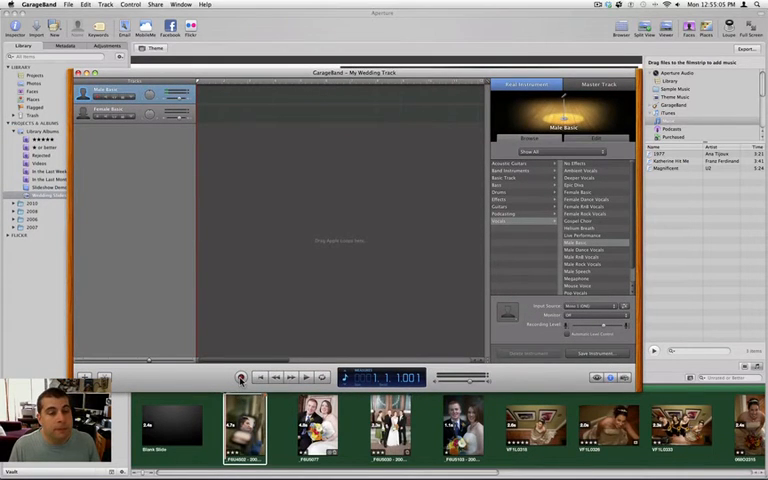
- Record the spoken vows on the voice track, return to the start, and apply a voice effect preset
left_click(240, 376)
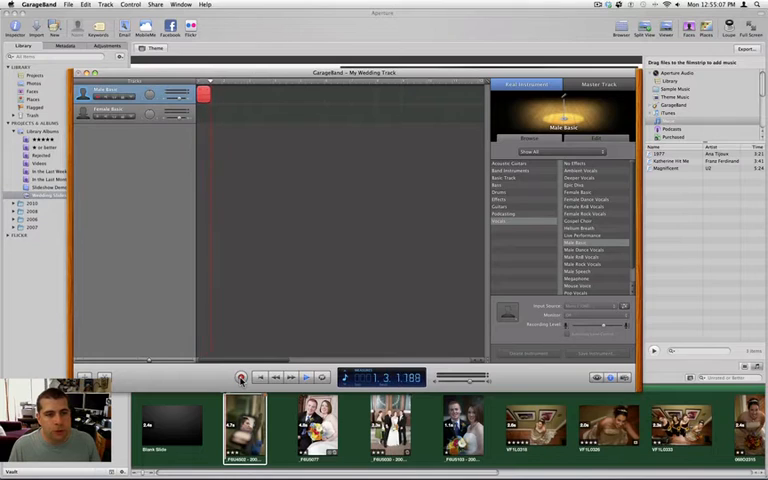
left_click(240, 376)
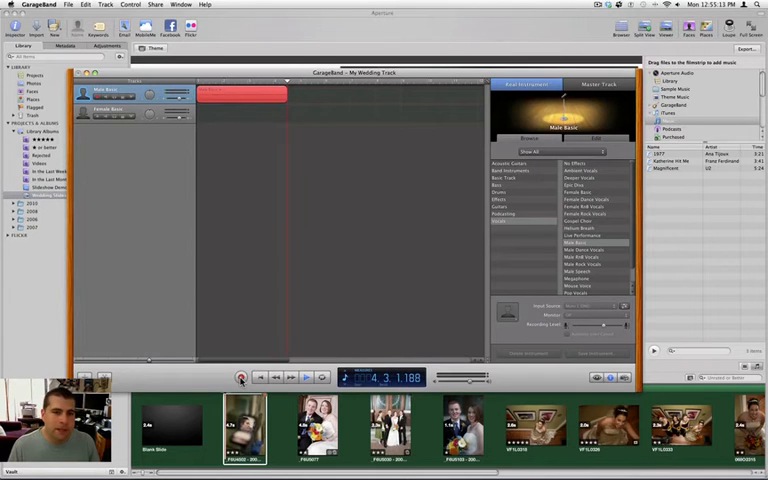
left_click(306, 376)
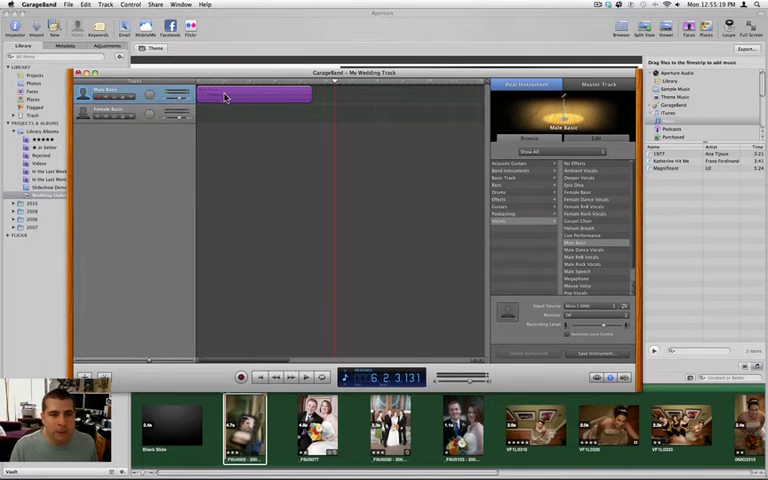
left_click(576, 164)
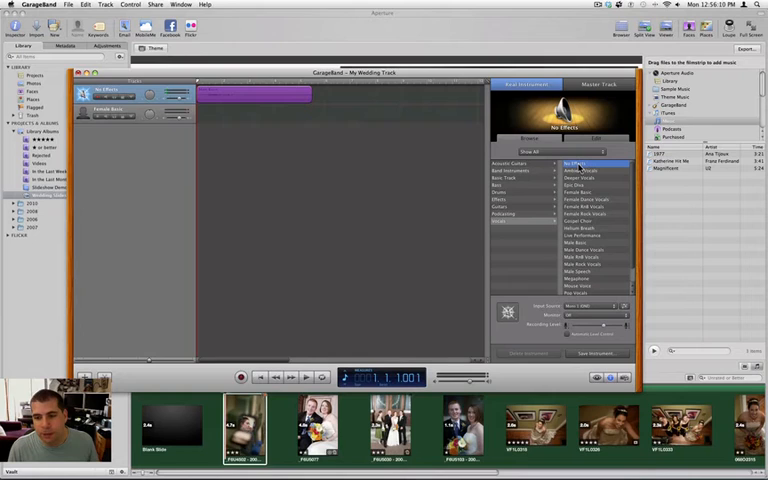
left_click(584, 236)
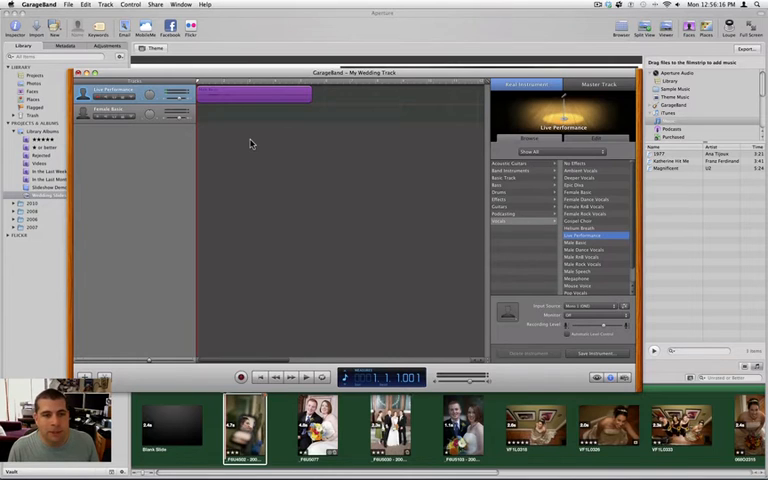
mouse_move(538, 290)
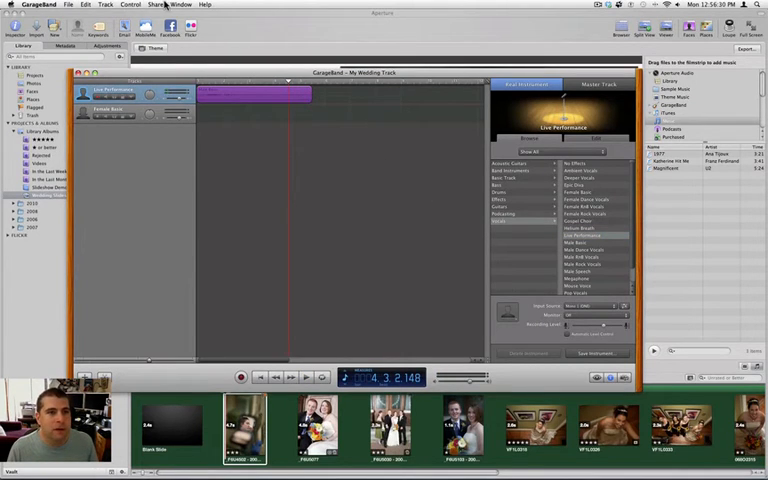
- Send the vow recording to the iTunes library and switch back to Aperture
left_click(156, 4)
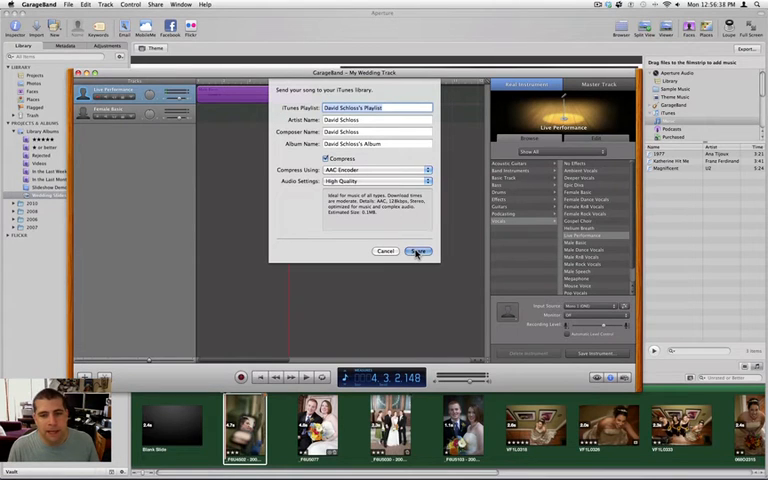
left_click(418, 252)
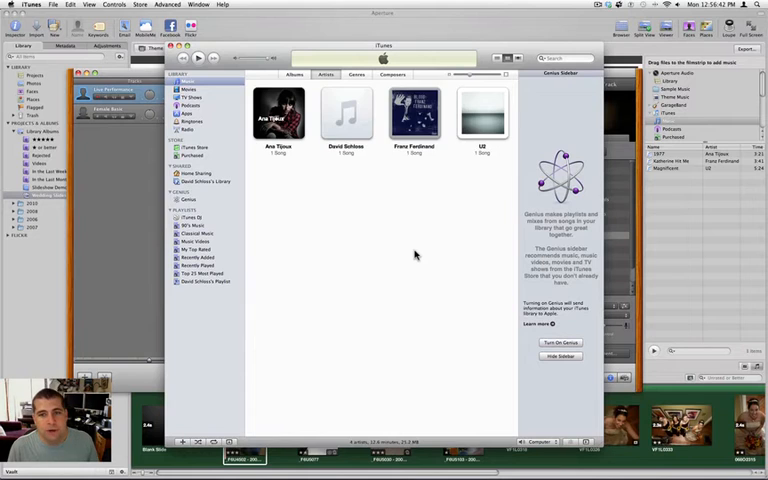
left_click(204, 280)
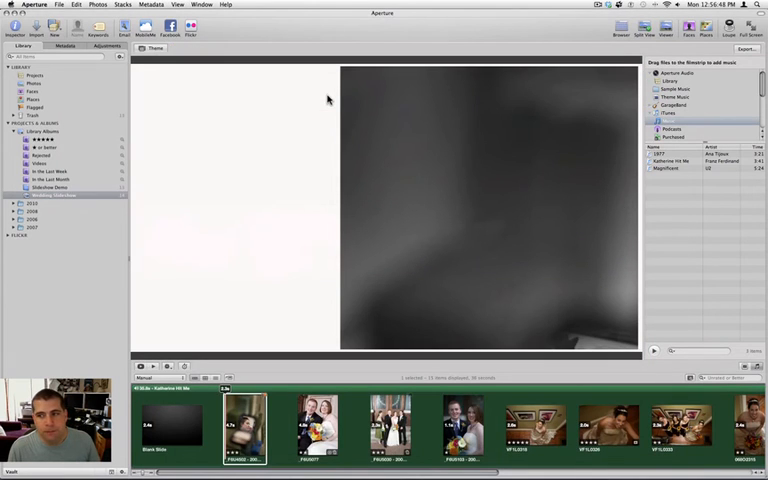
- Add My Wedding Track from the iTunes library to the slideshow timeline as an audio clip
left_click(668, 114)
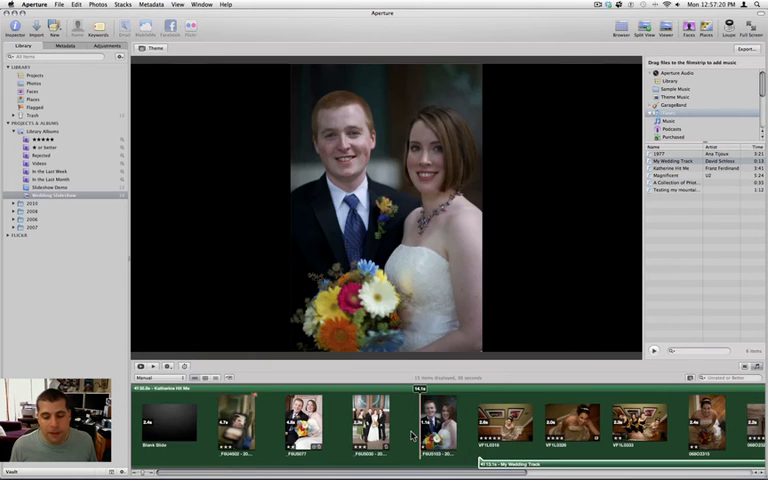
left_click(504, 420)
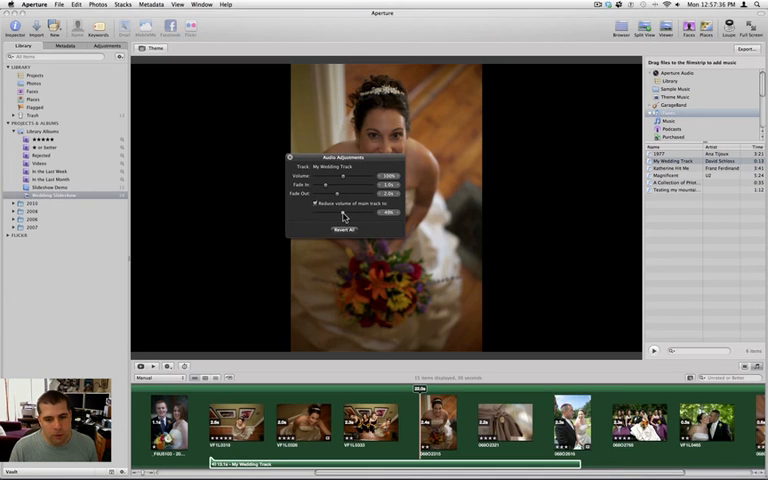
mouse_move(334, 218)
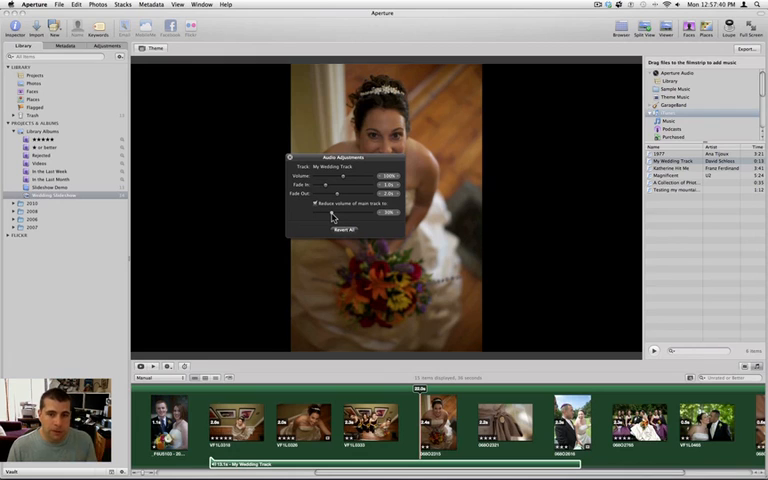
mouse_move(290, 158)
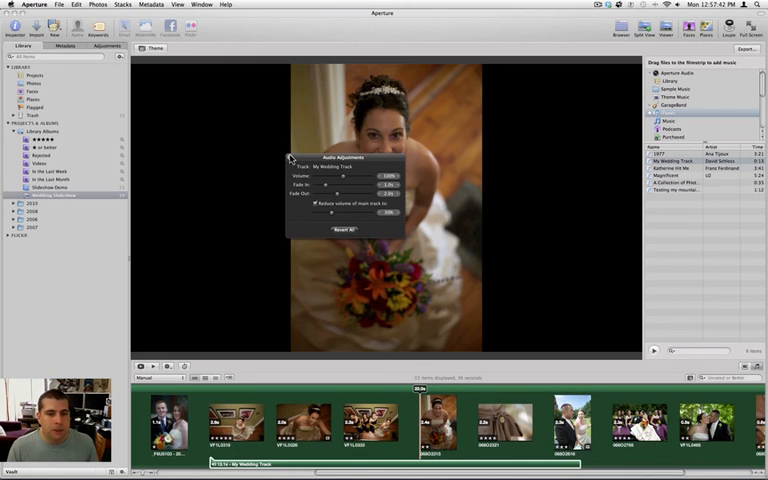